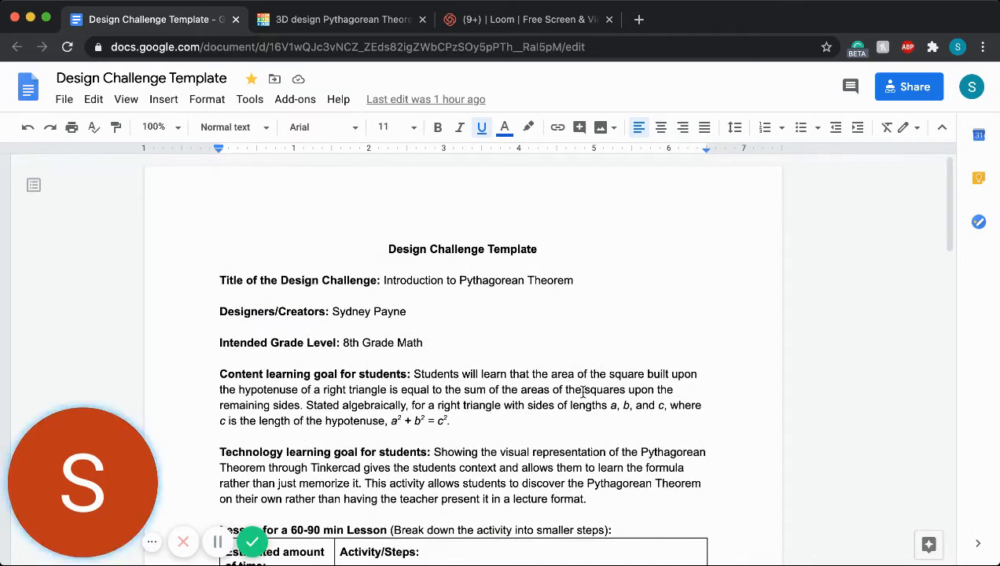
Scroll down to the assessment and design challenge links, then switch to the Tinkercad design tab
scroll("down", 3)
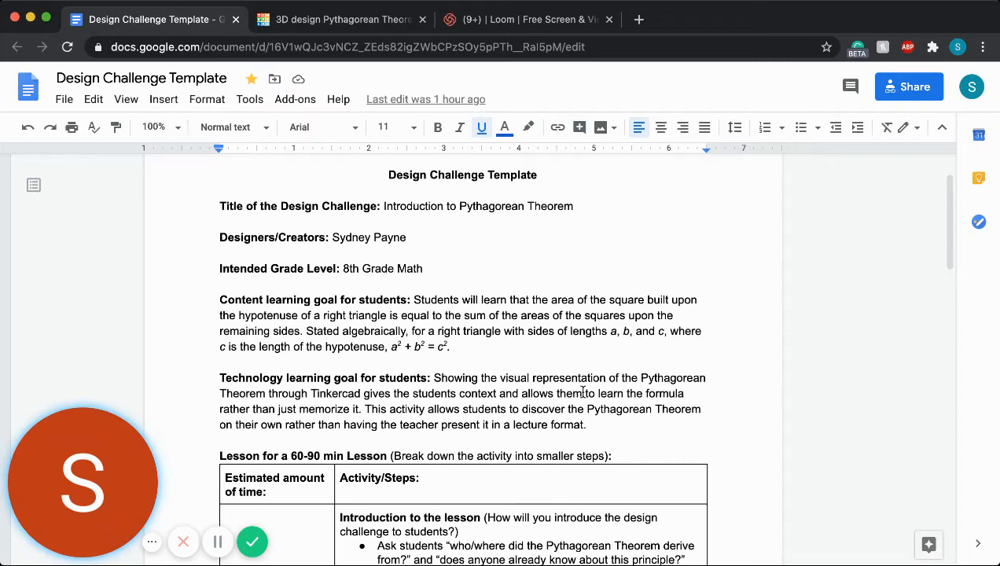
mouse_move(638, 445)
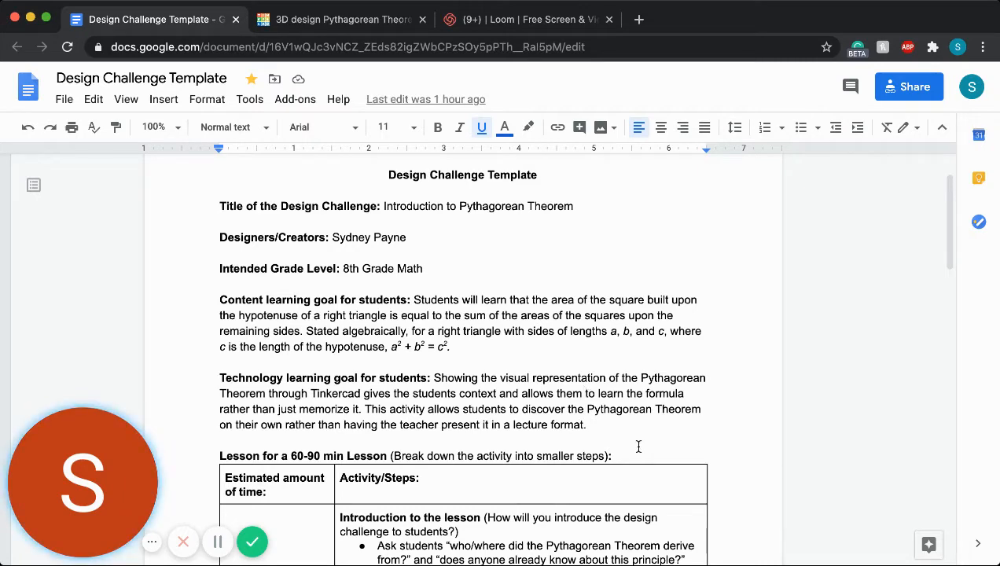
scroll("down", 3)
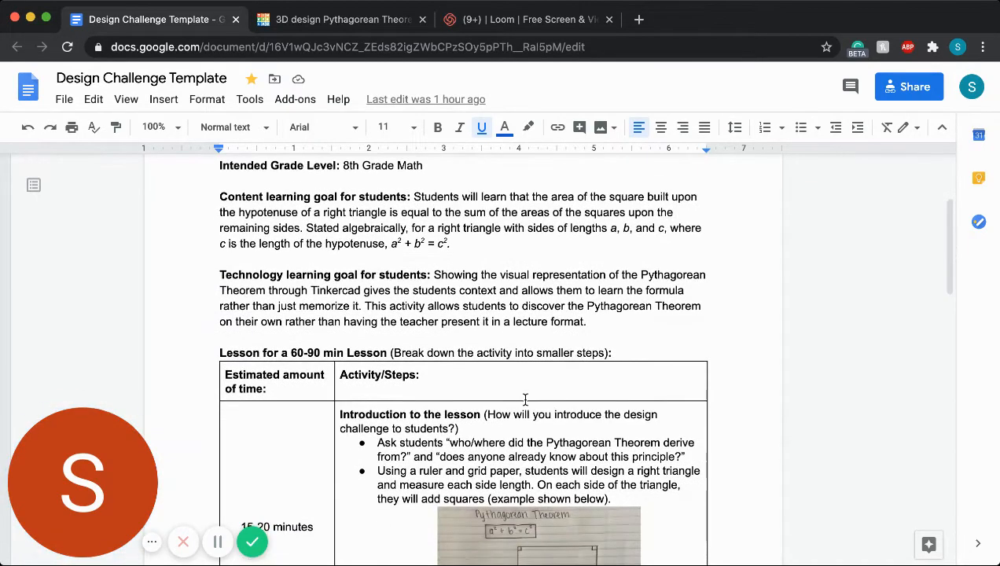
scroll("down", 3)
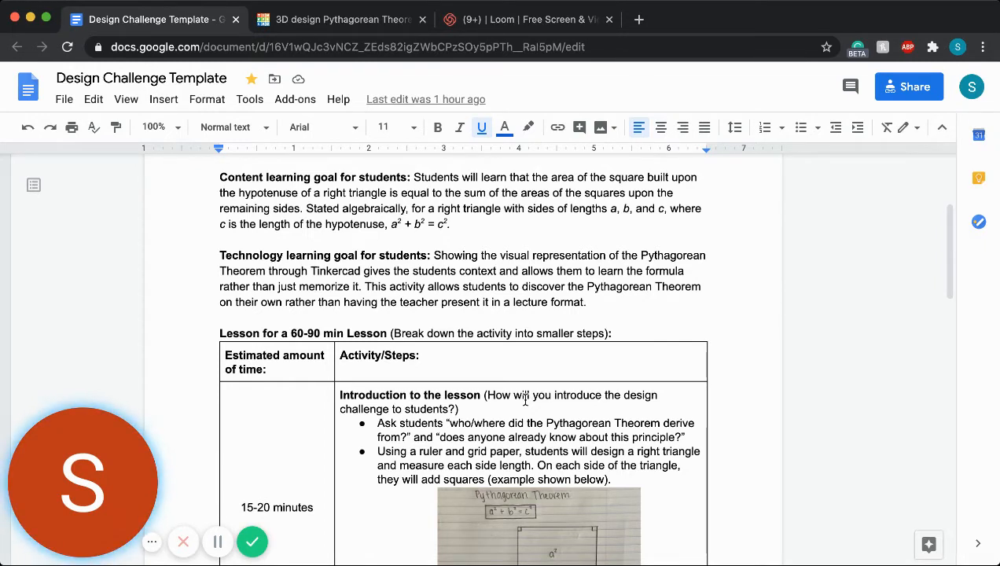
scroll("down", 3)
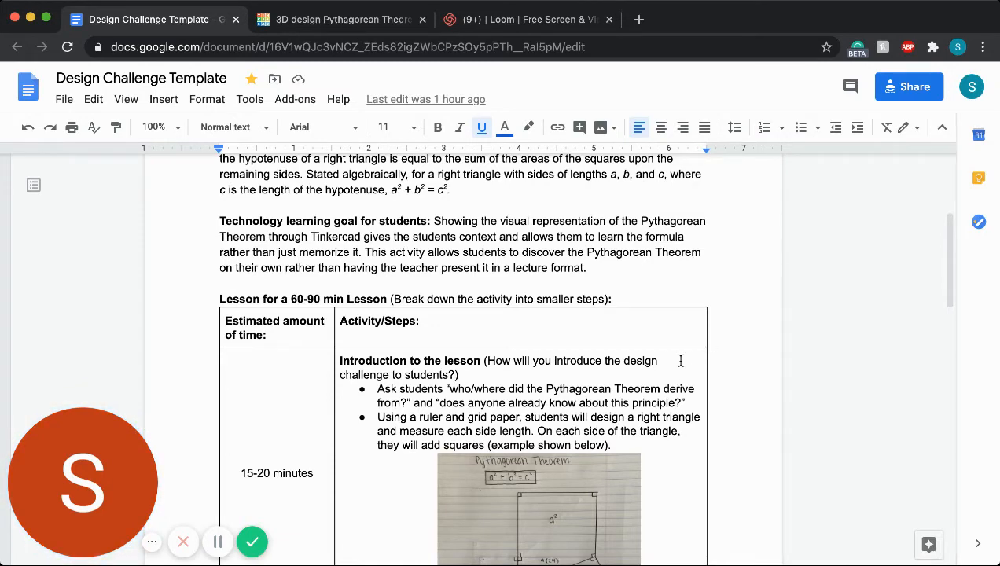
scroll("down", 3)
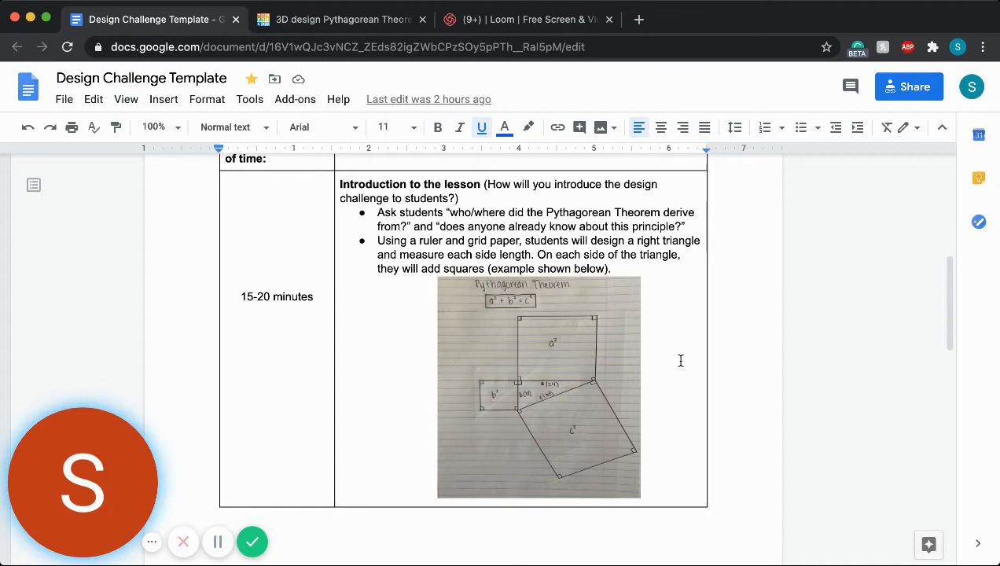
mouse_move(522, 328)
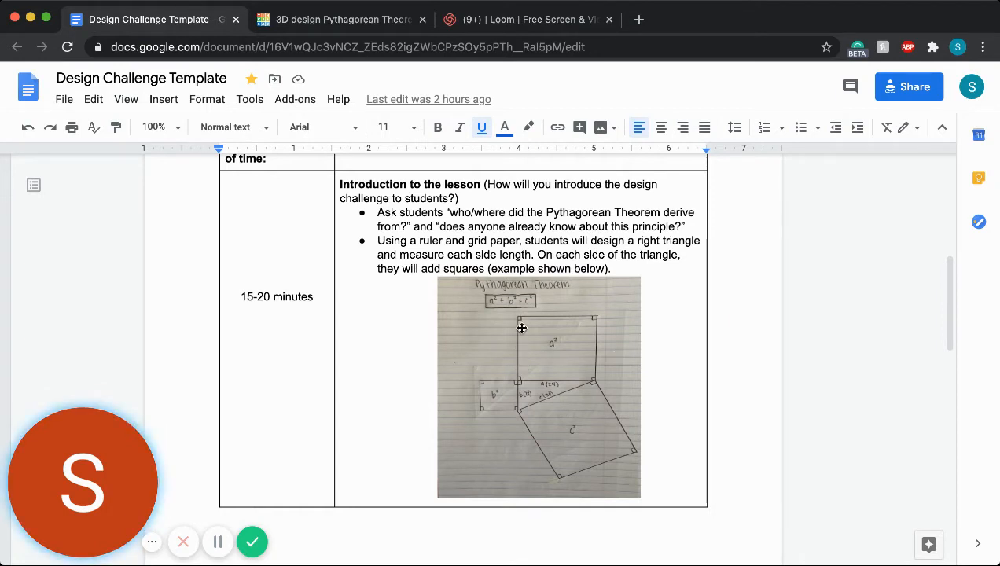
mouse_move(515, 320)
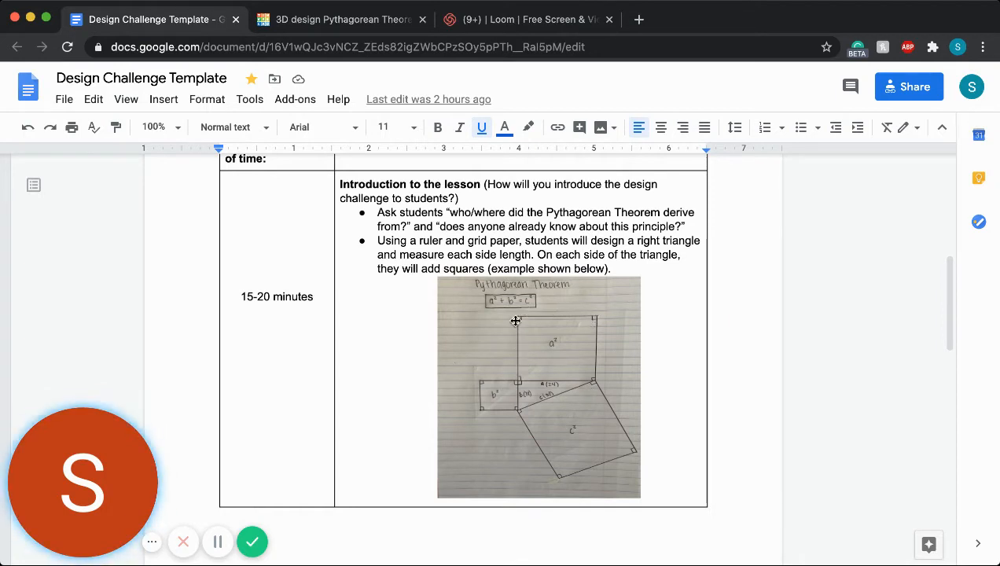
mouse_move(518, 314)
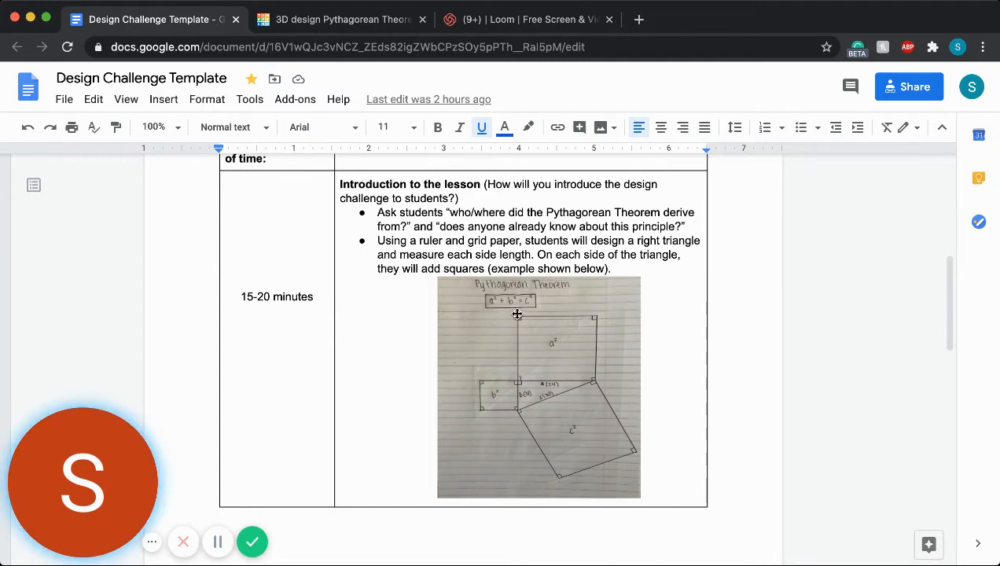
mouse_move(473, 386)
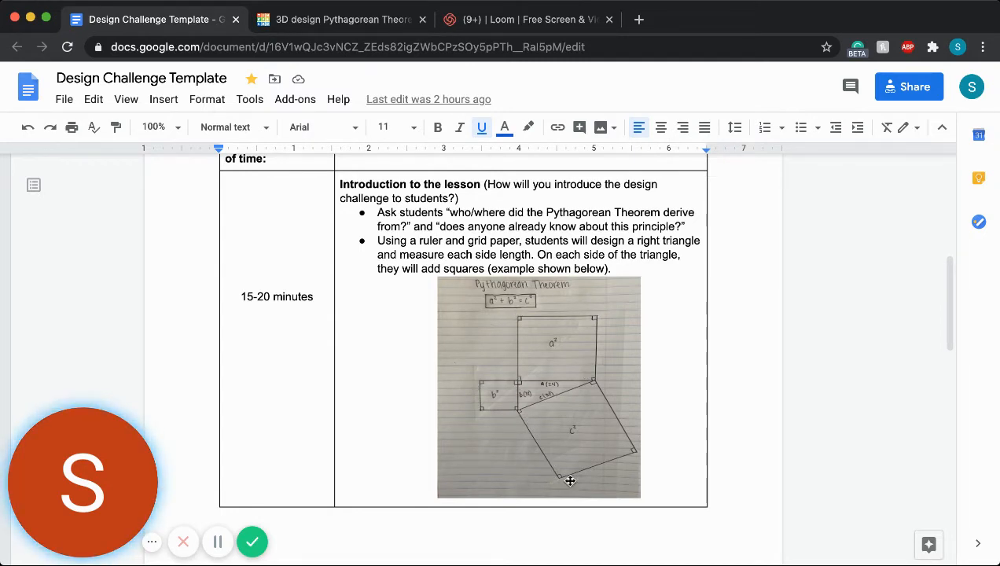
mouse_move(607, 424)
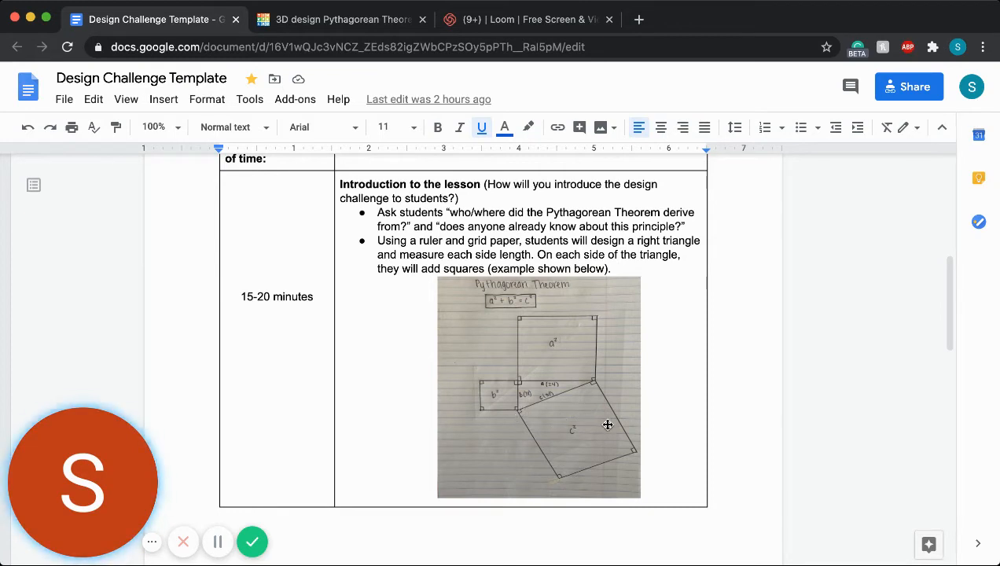
mouse_move(552, 387)
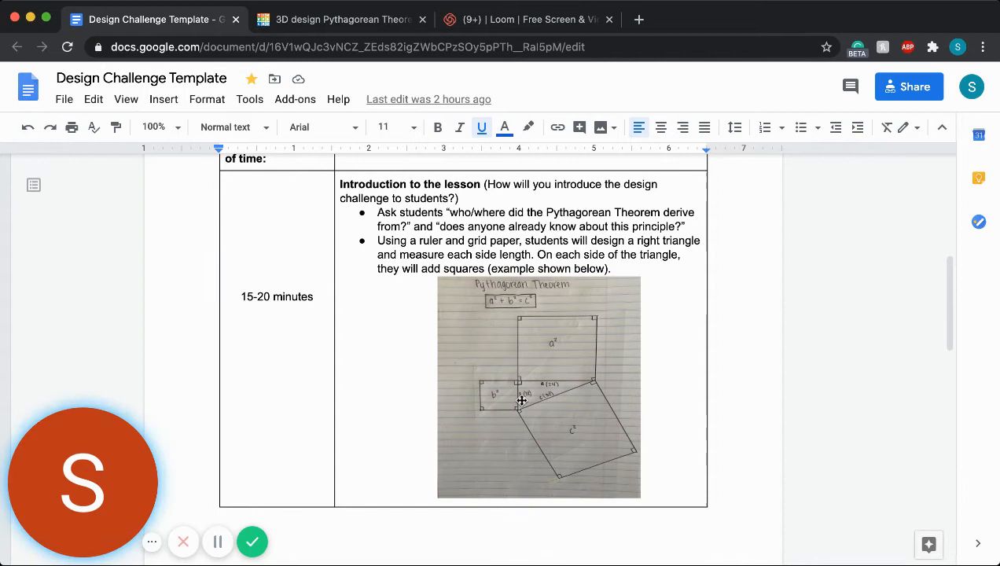
mouse_move(556, 404)
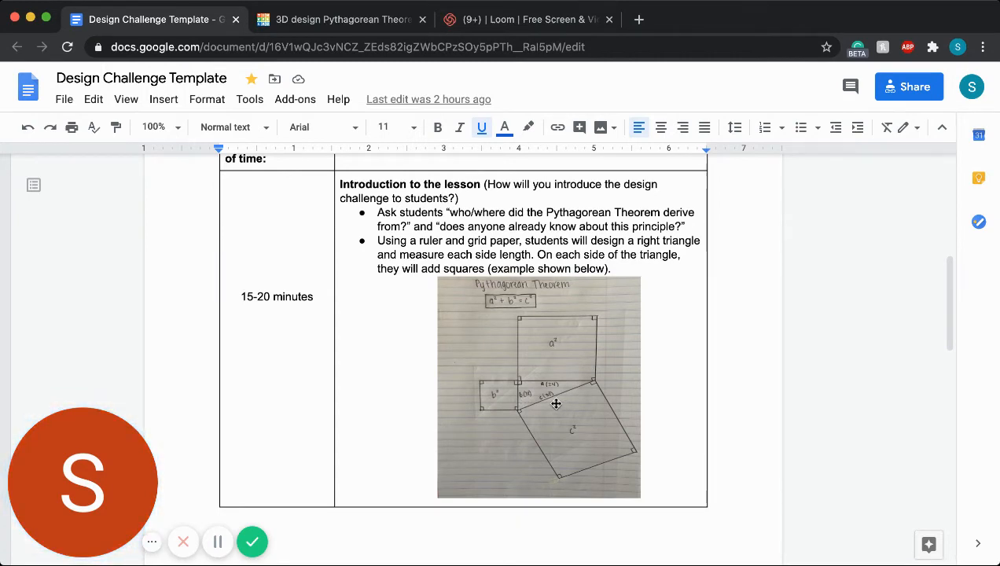
scroll("down", 3)
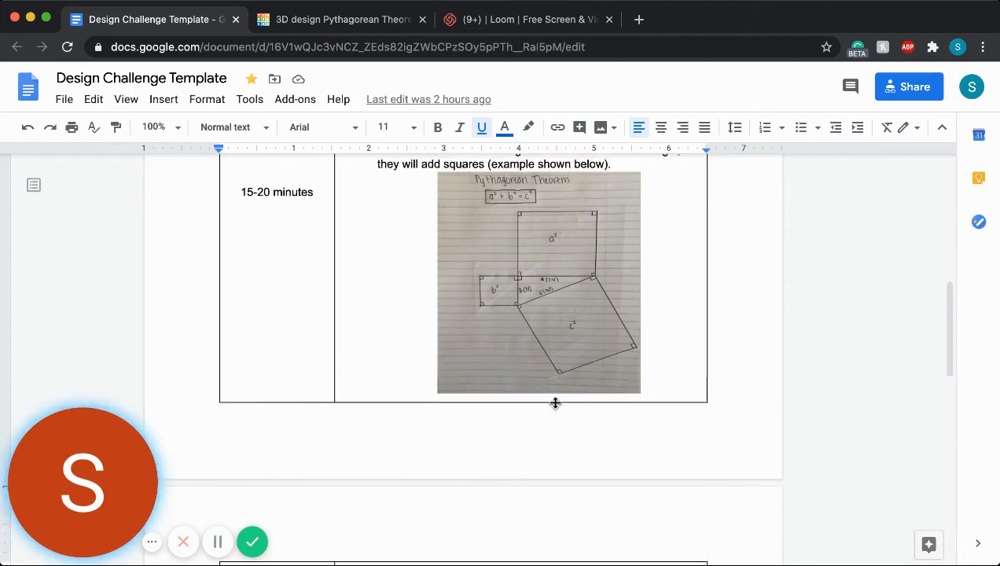
scroll("down", 3)
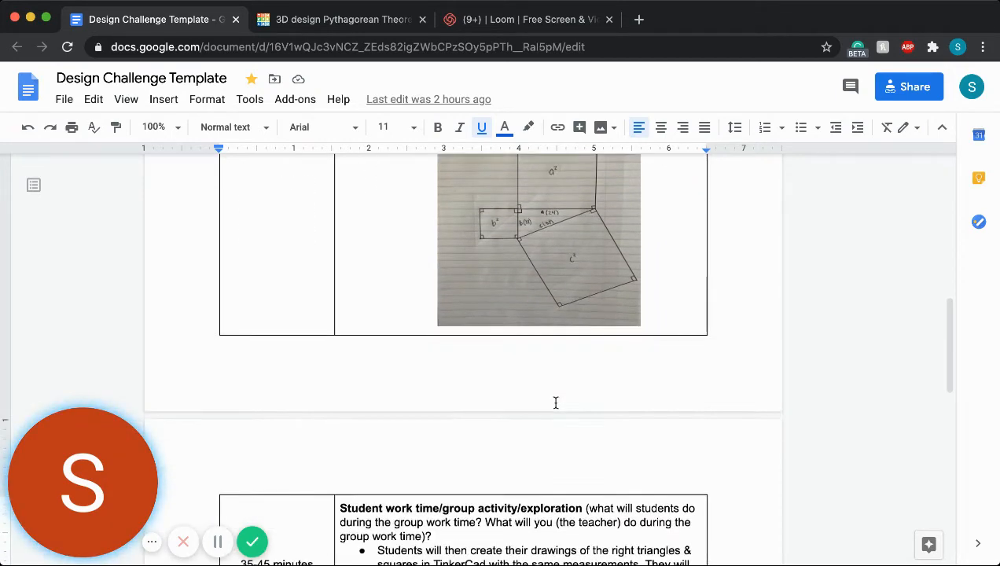
scroll("down", 3)
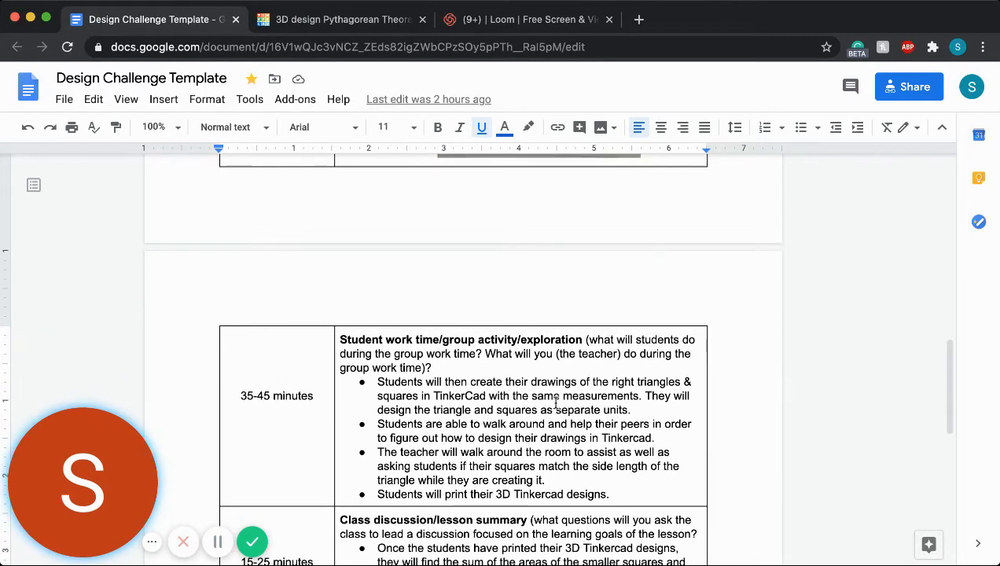
scroll("down", 3)
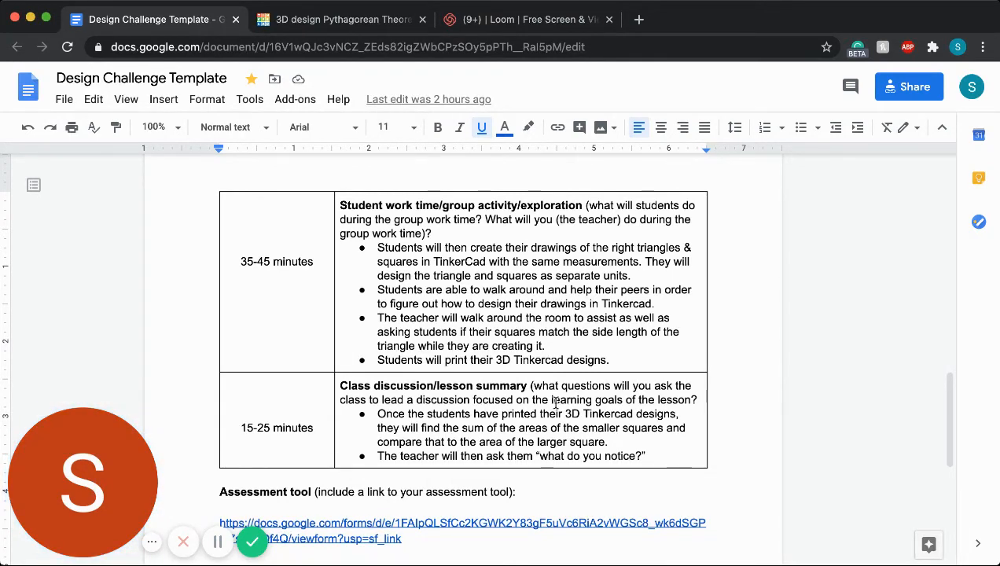
scroll("down", 3)
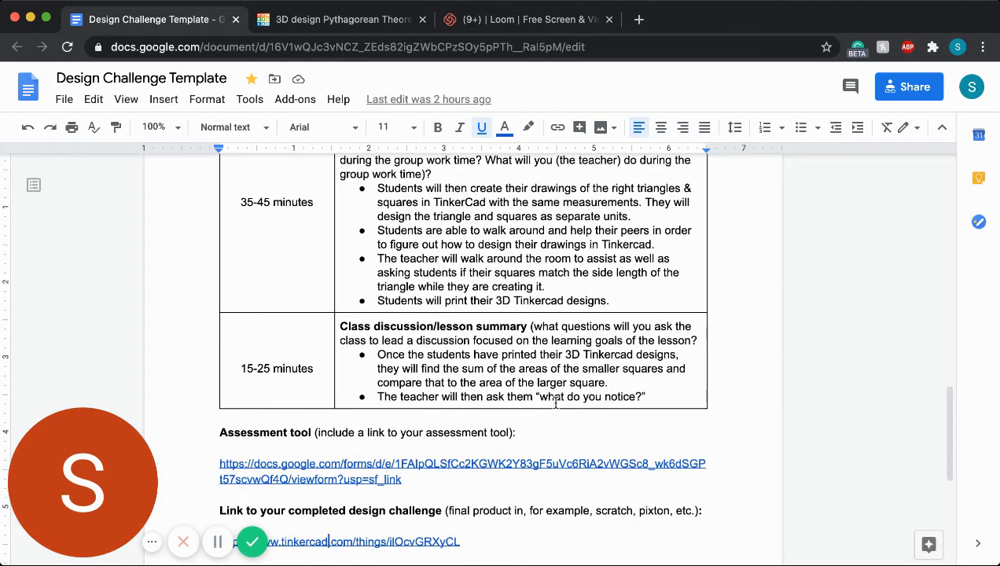
scroll("down", 3)
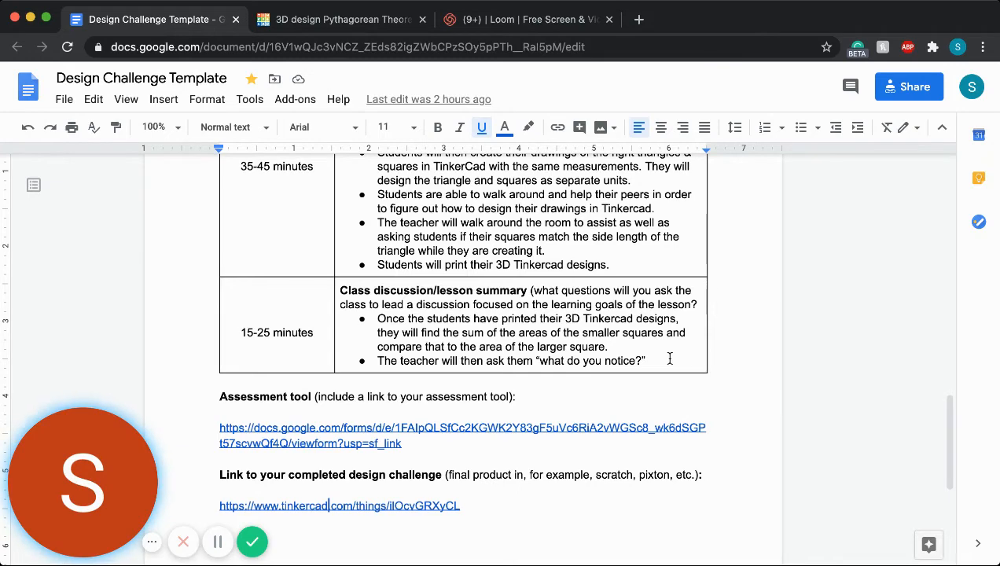
scroll("down", 3)
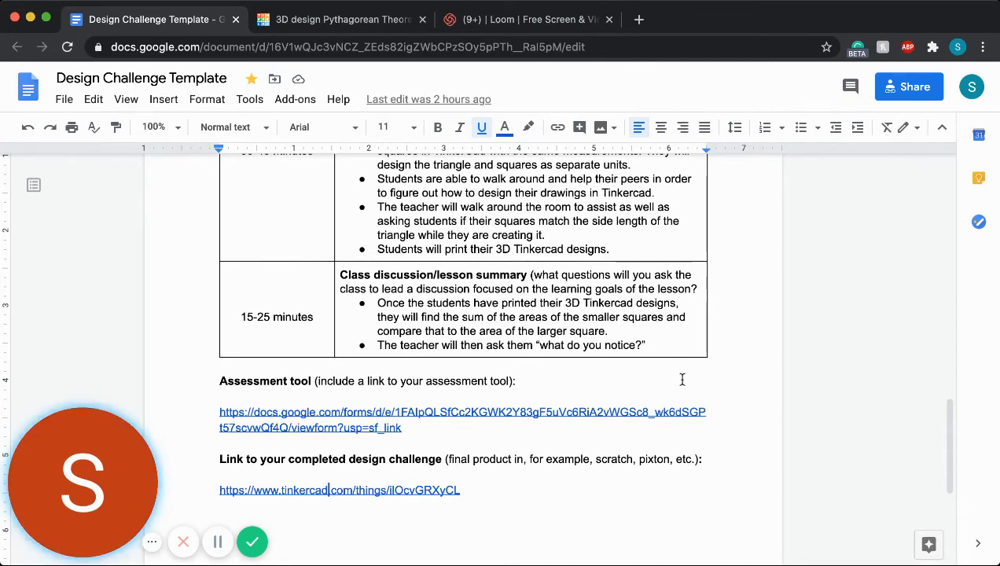
scroll("down", 3)
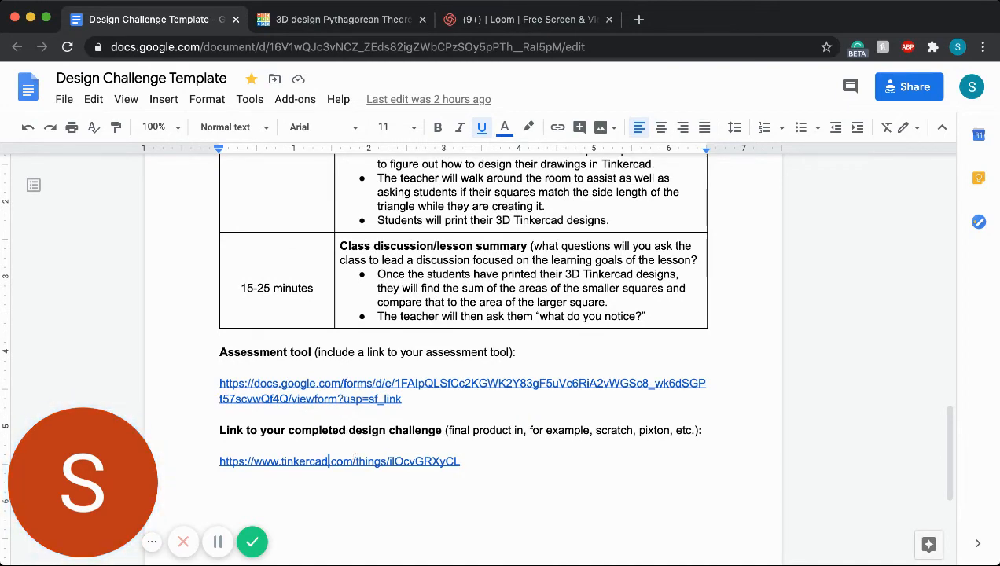
left_click(342, 19)
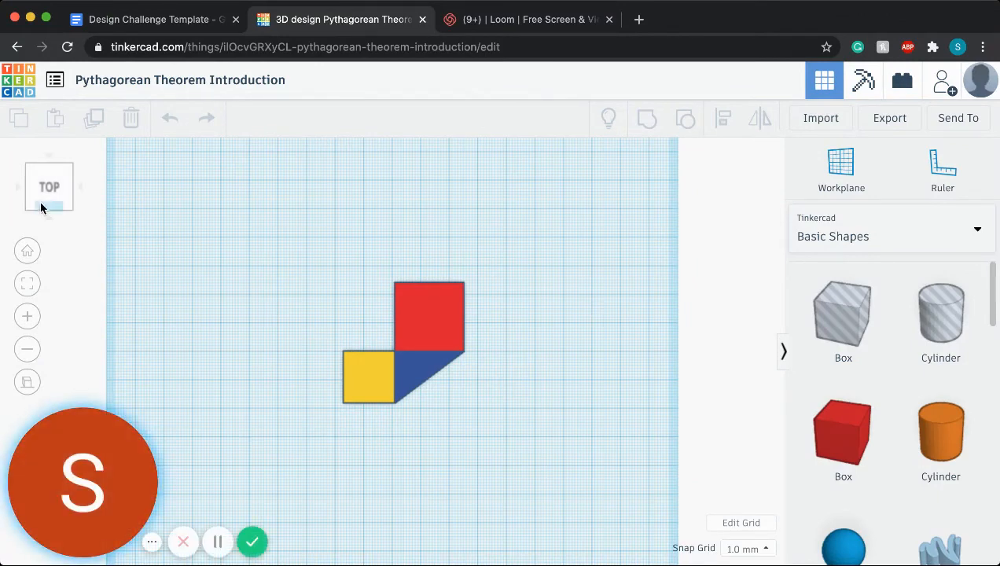
View the design from the front and top, and confirm the yellow square measures 18 by 18 mm
left_click(49, 186)
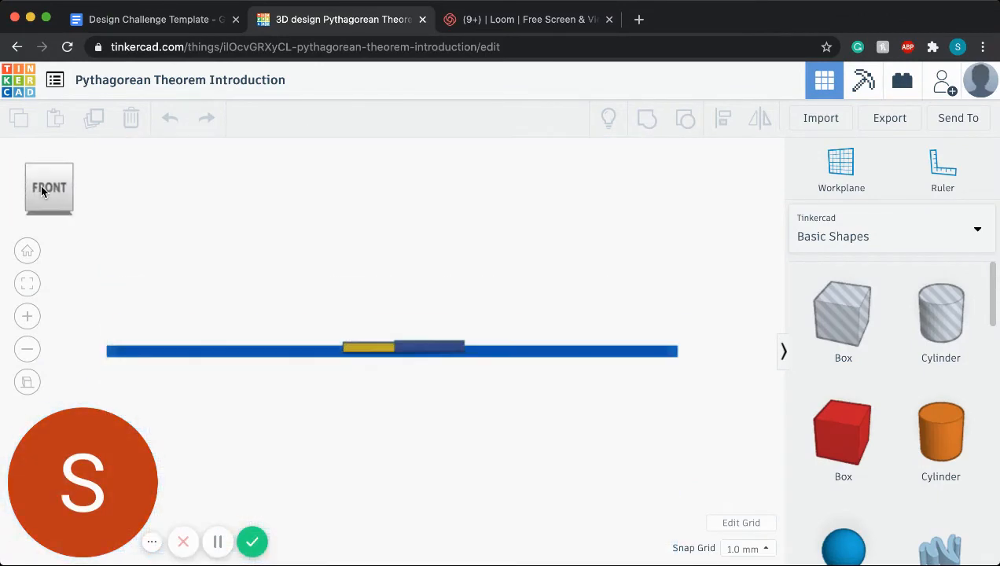
left_click(48, 188)
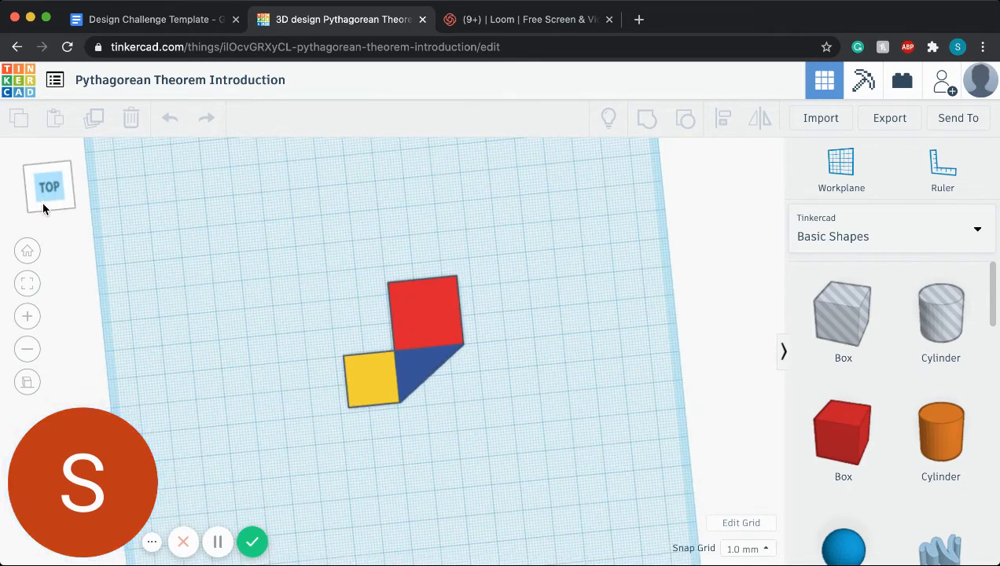
left_click(48, 186)
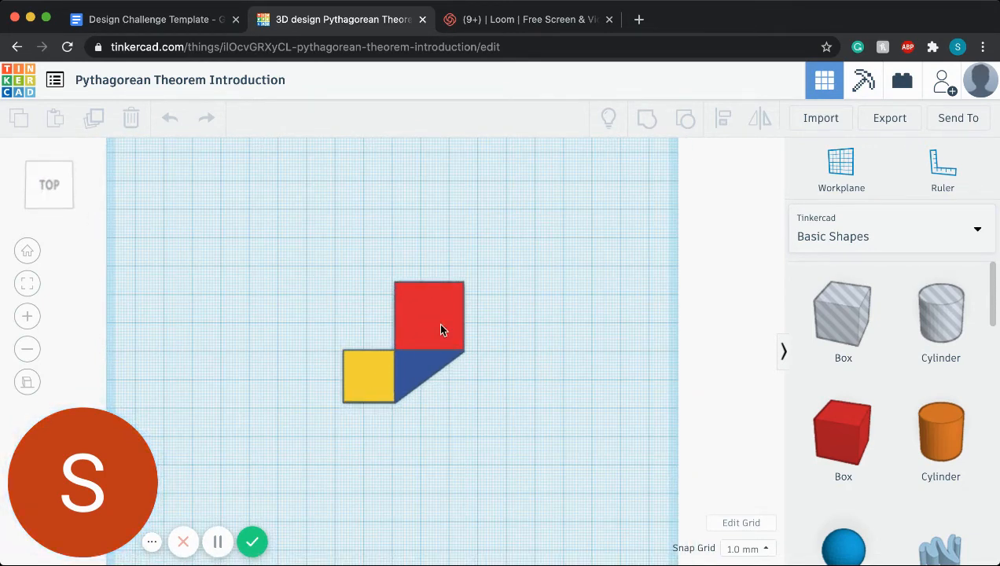
left_click(429, 318)
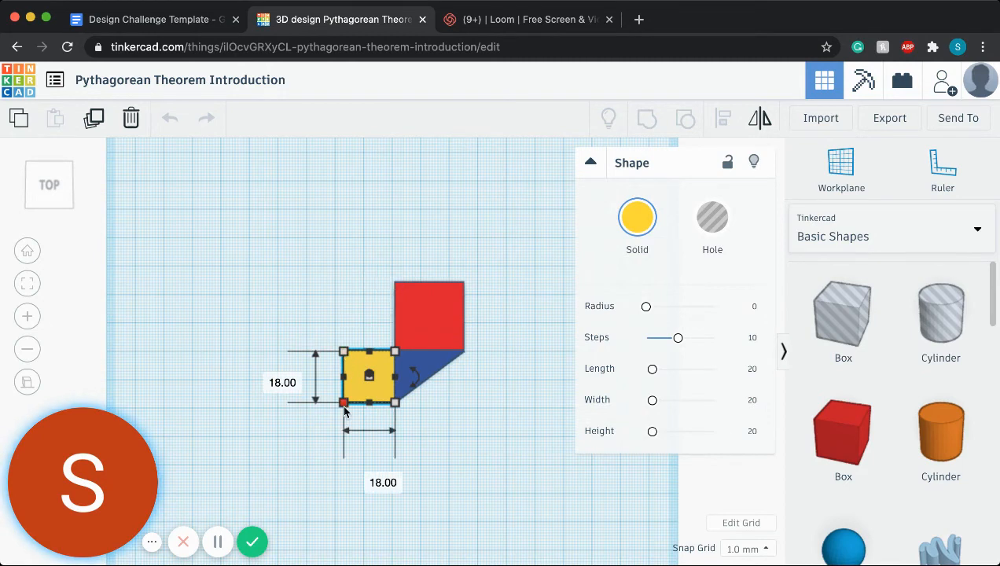
left_click(452, 351)
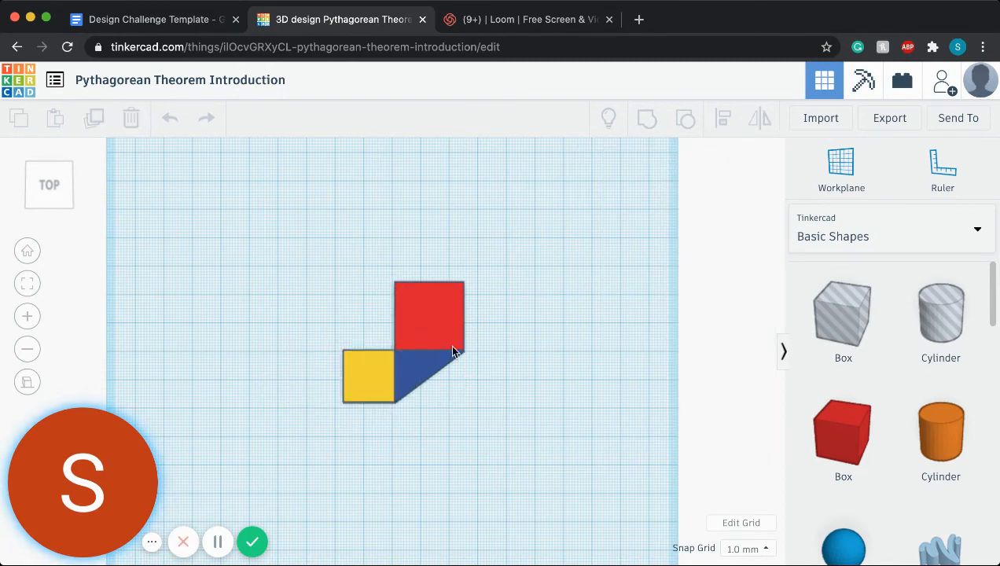
mouse_move(461, 401)
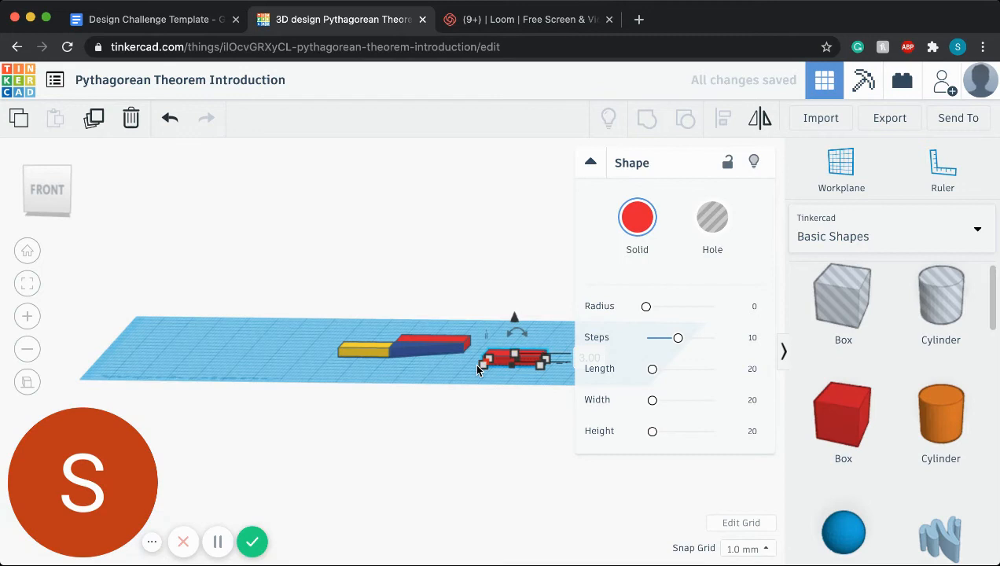
Colour the new box purple and resize it to about 26 wide from the top view
left_click(637, 217)
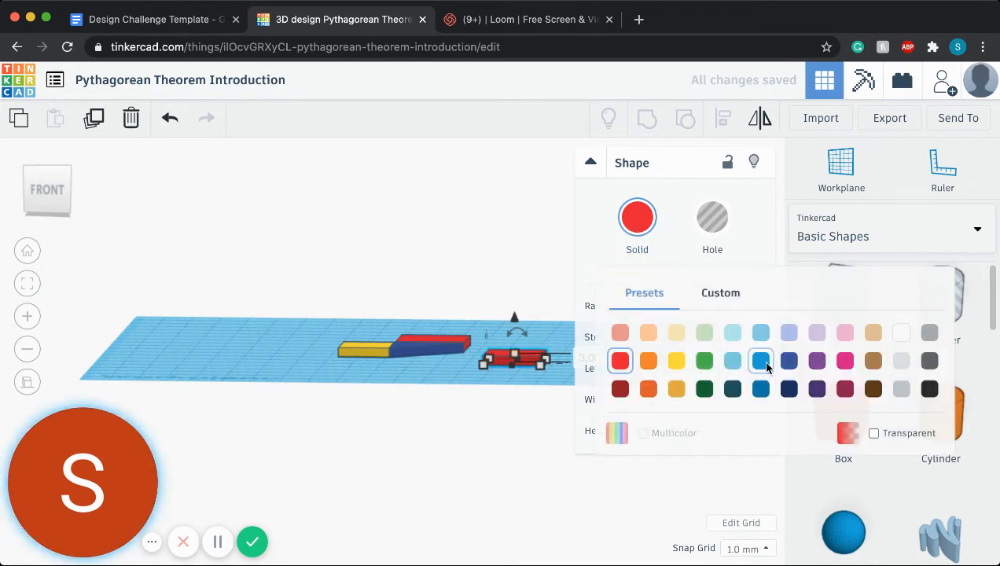
left_click(816, 360)
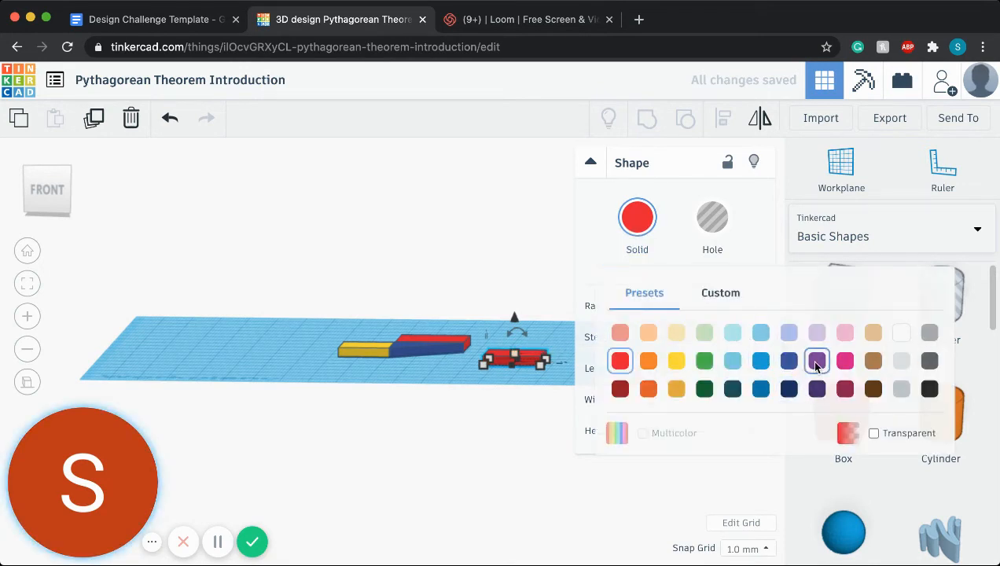
left_click(817, 360)
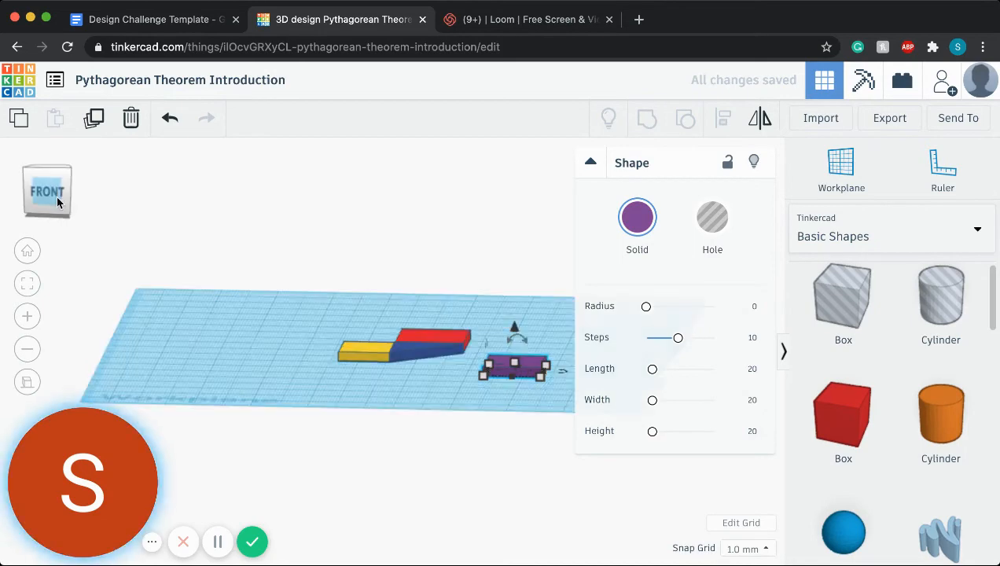
left_click(47, 191)
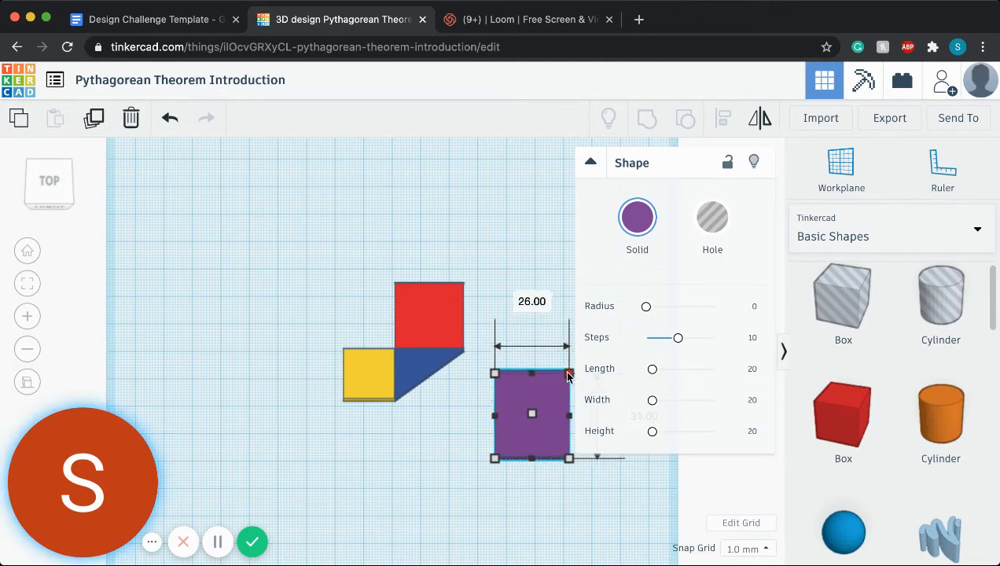
left_click_drag(569, 373, 563, 377)
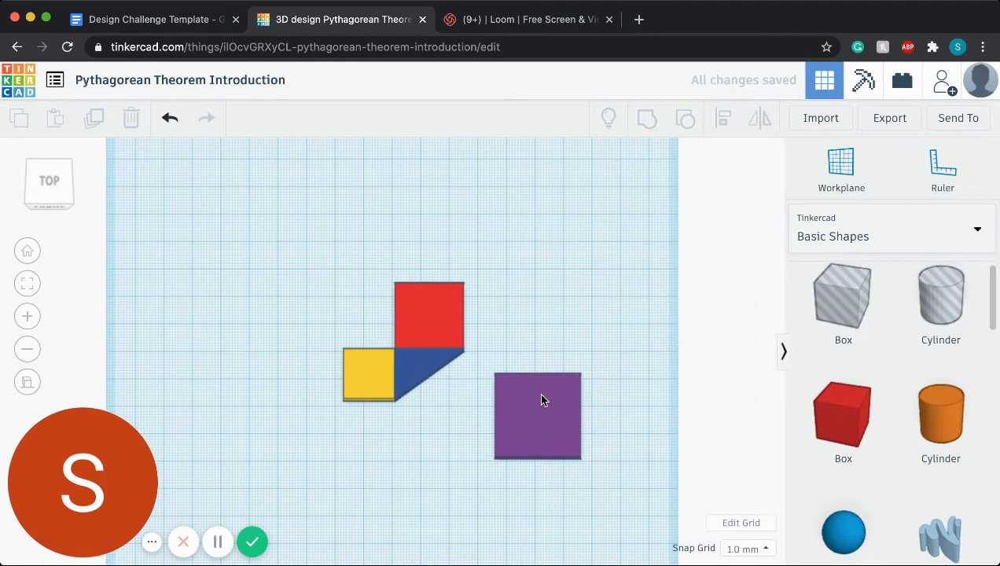
Rotate the purple square to match the angle of the triangle's slanted side
left_click(537, 415)
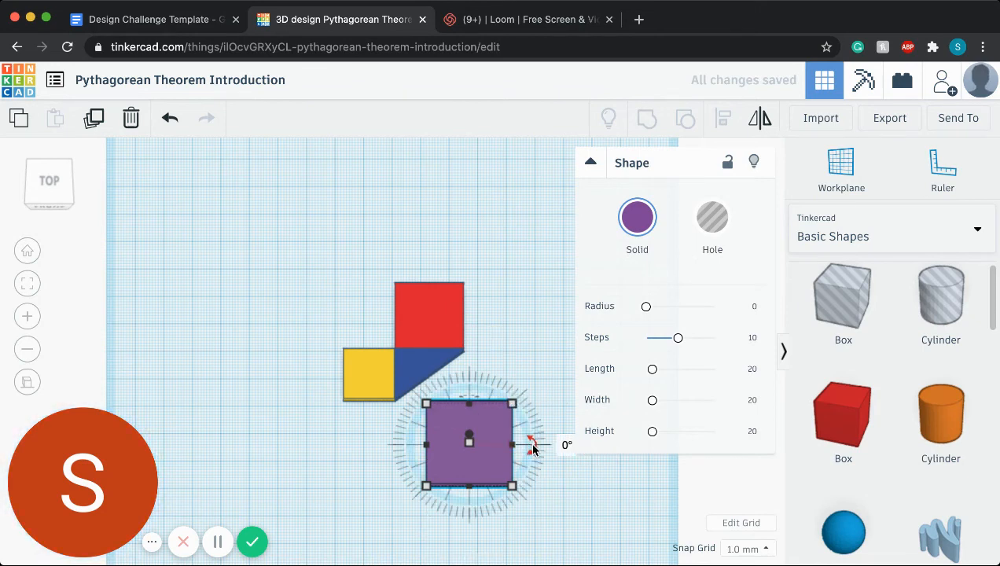
left_click_drag(535, 446, 523, 405)
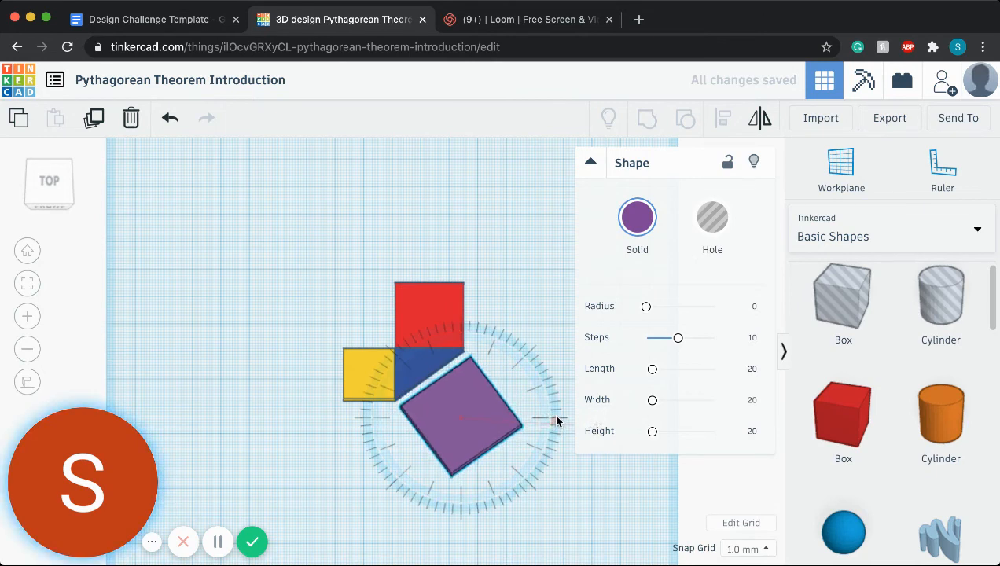
left_click(460, 413)
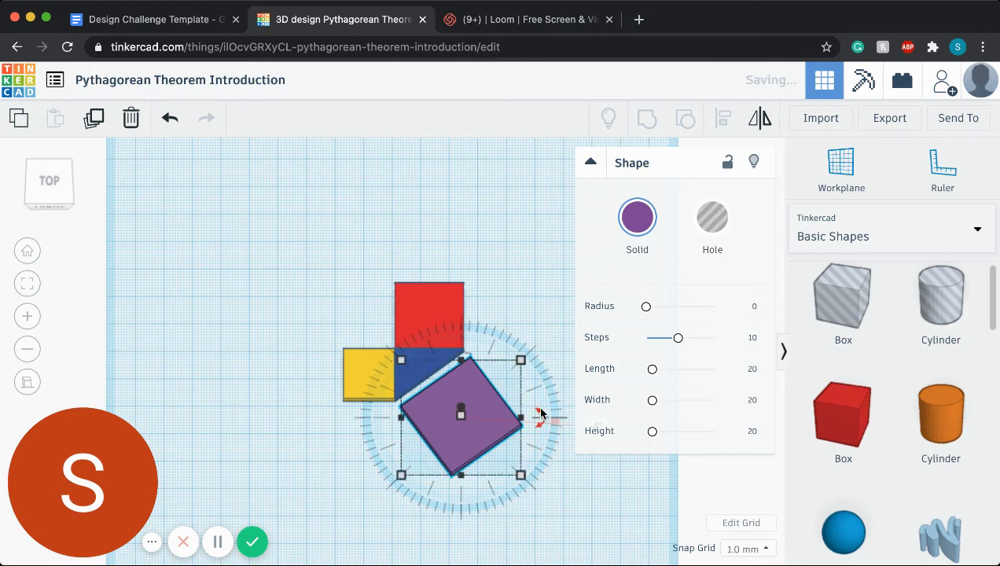
Fit the purple square onto the hypotenuse and check its 41.90 by 41.90 footprint
left_click(236, 236)
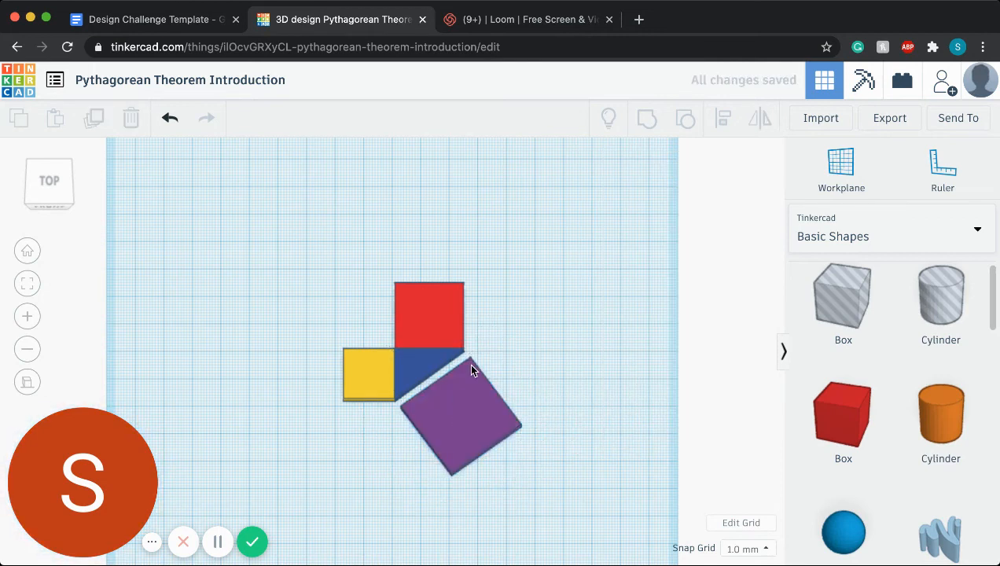
left_click(460, 409)
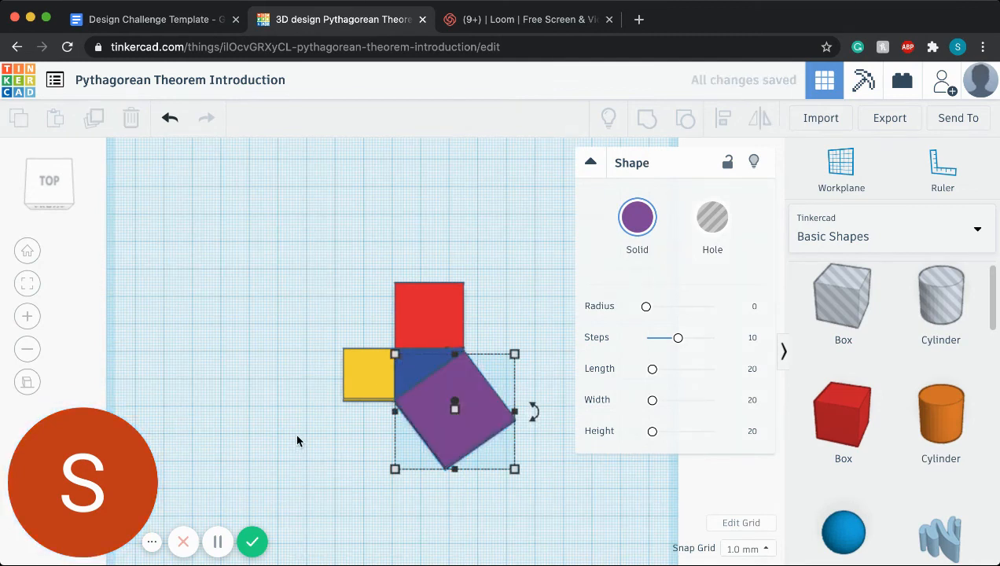
left_click(297, 440)
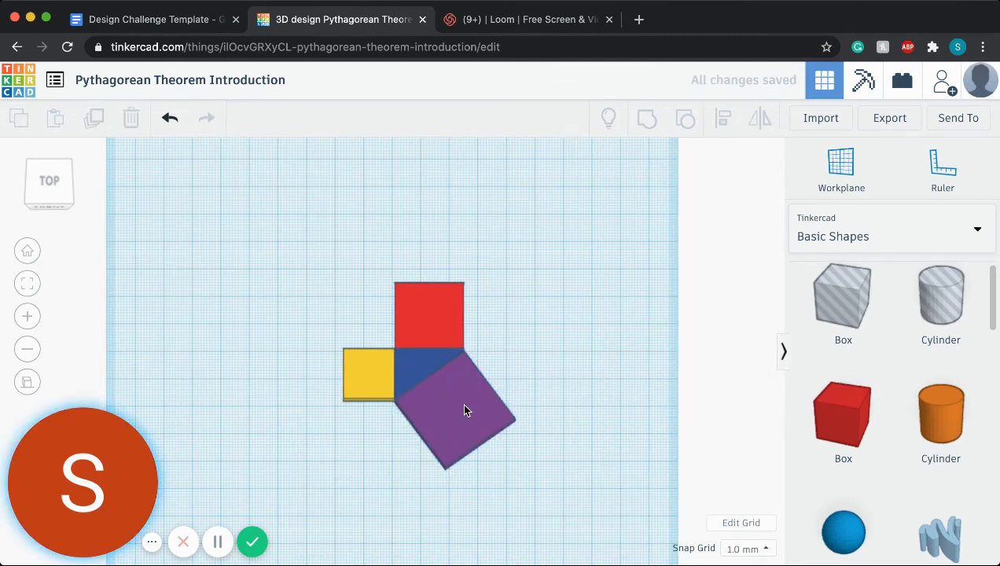
left_click(456, 405)
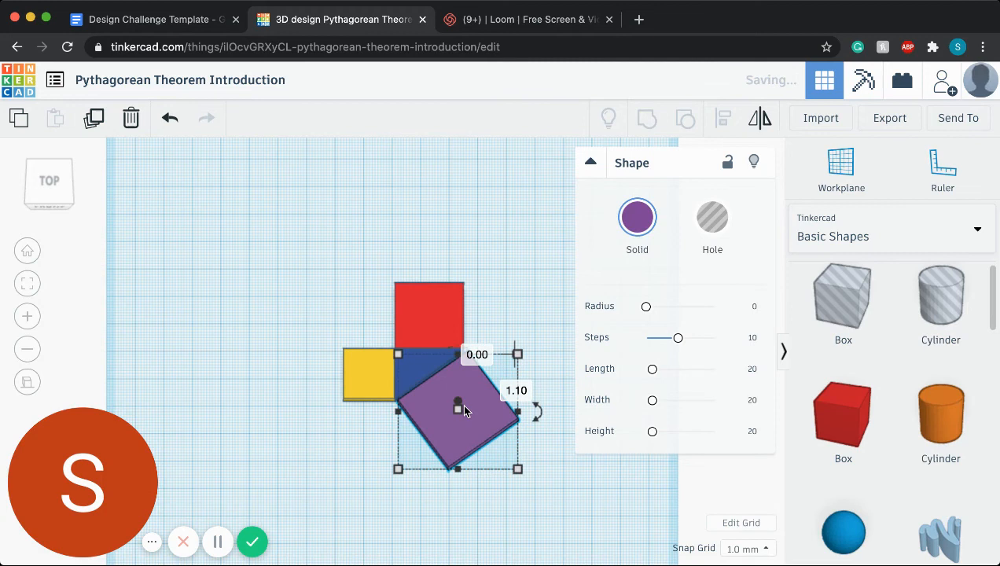
left_click(267, 339)
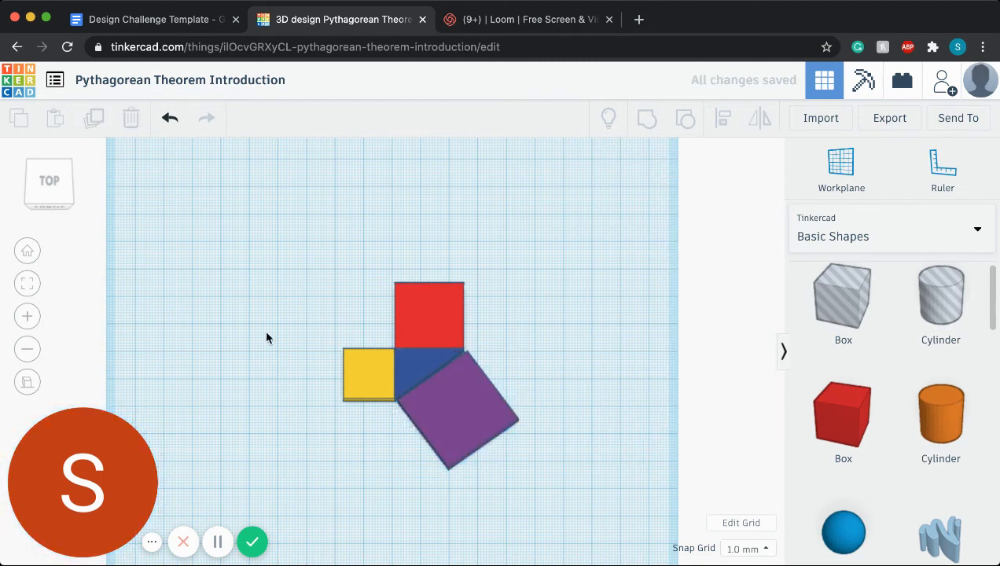
mouse_move(493, 7)
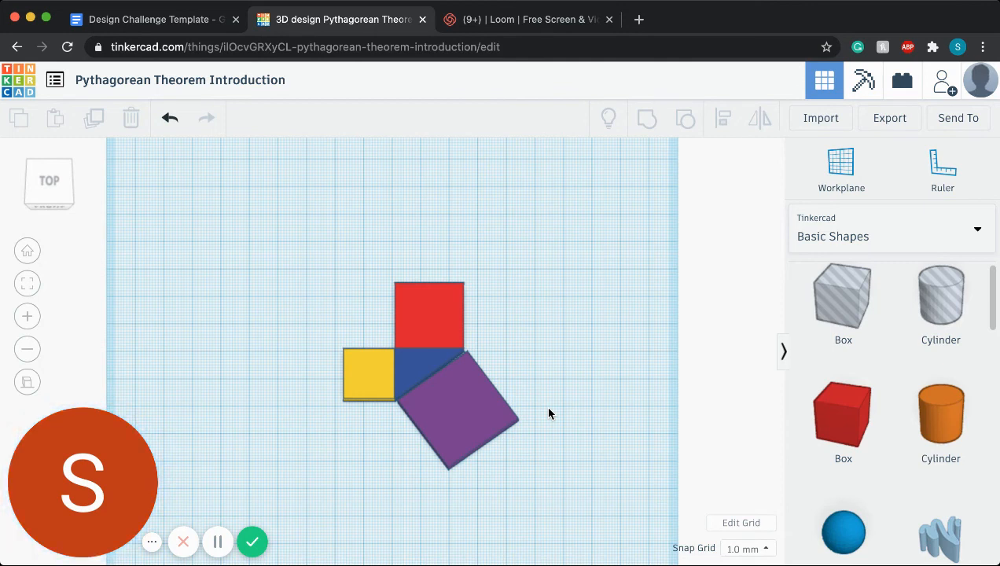
left_click(456, 405)
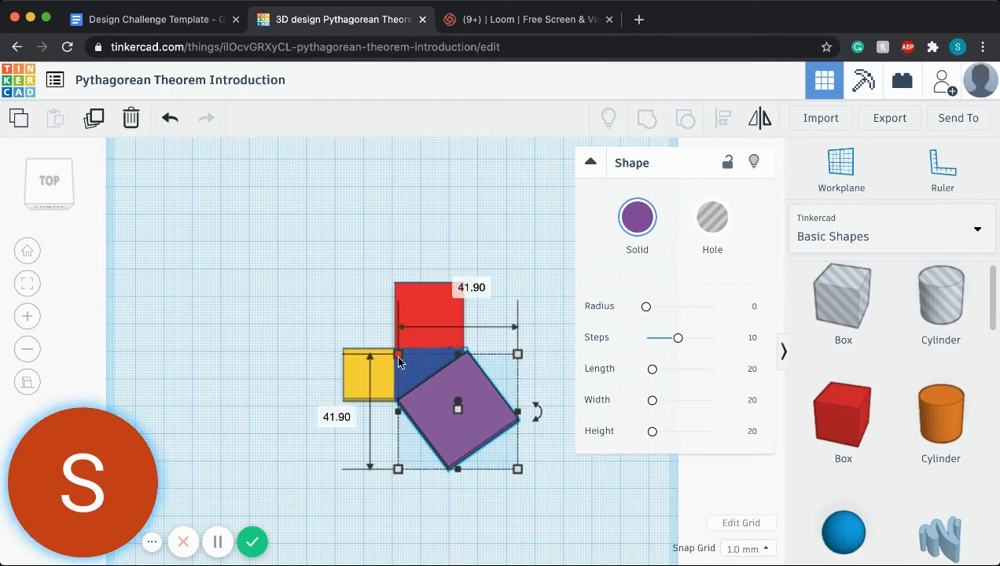
Deselect the purple square and return to the Design Challenge Template lesson plan
left_click(511, 244)
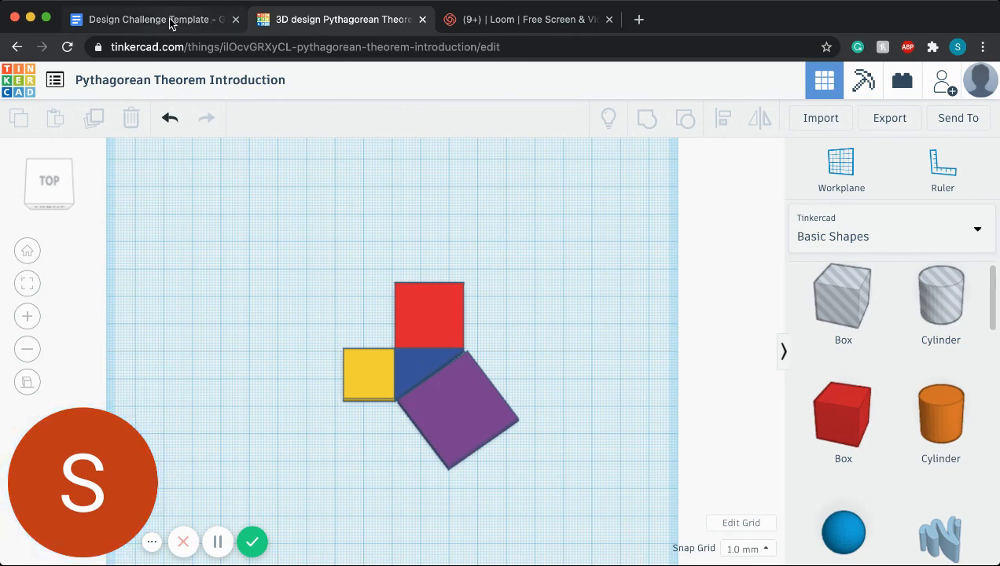
left_click(149, 19)
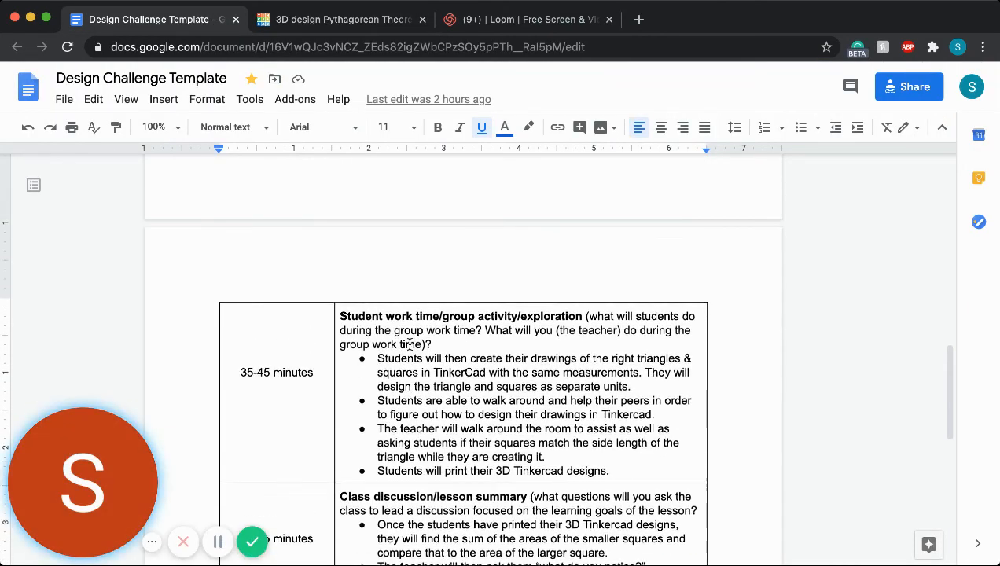